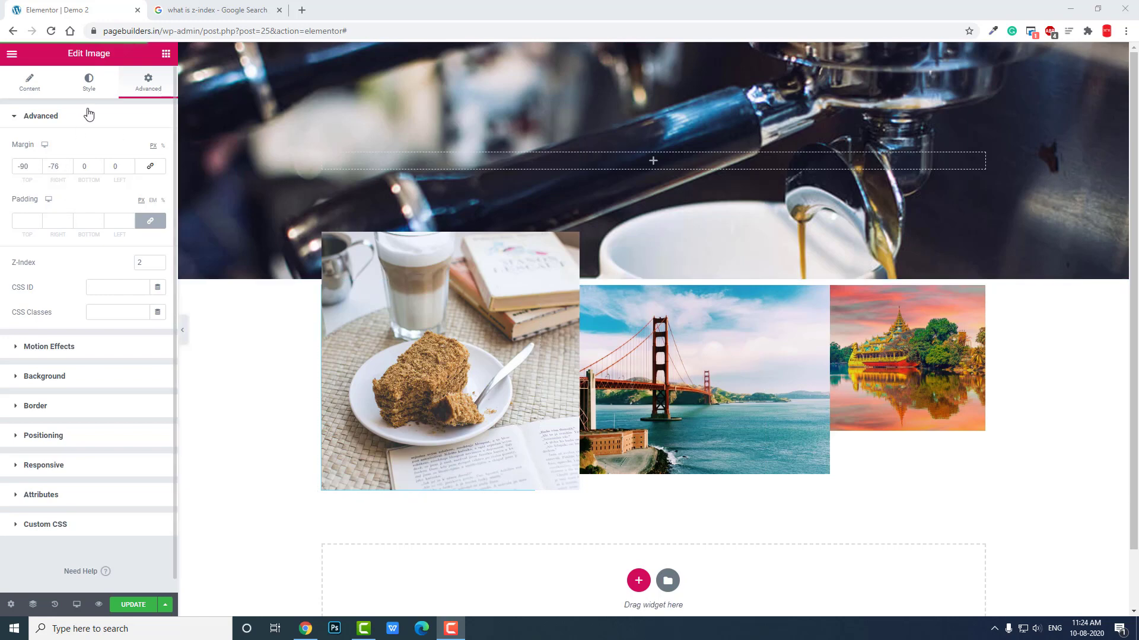
mouse_move(23, 269)
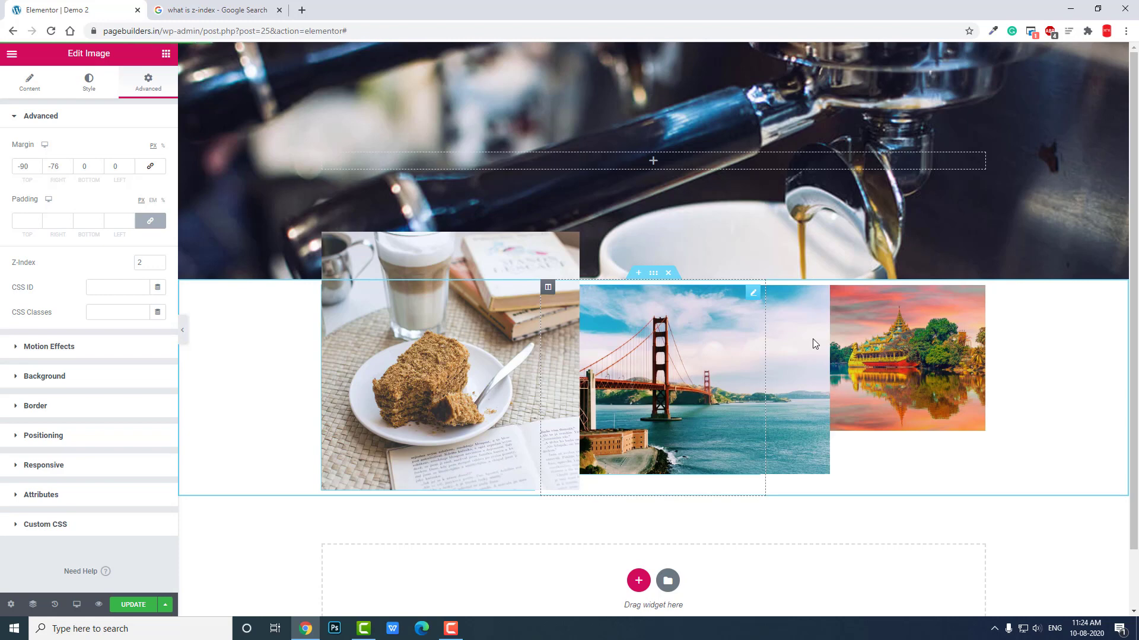
mouse_move(731, 361)
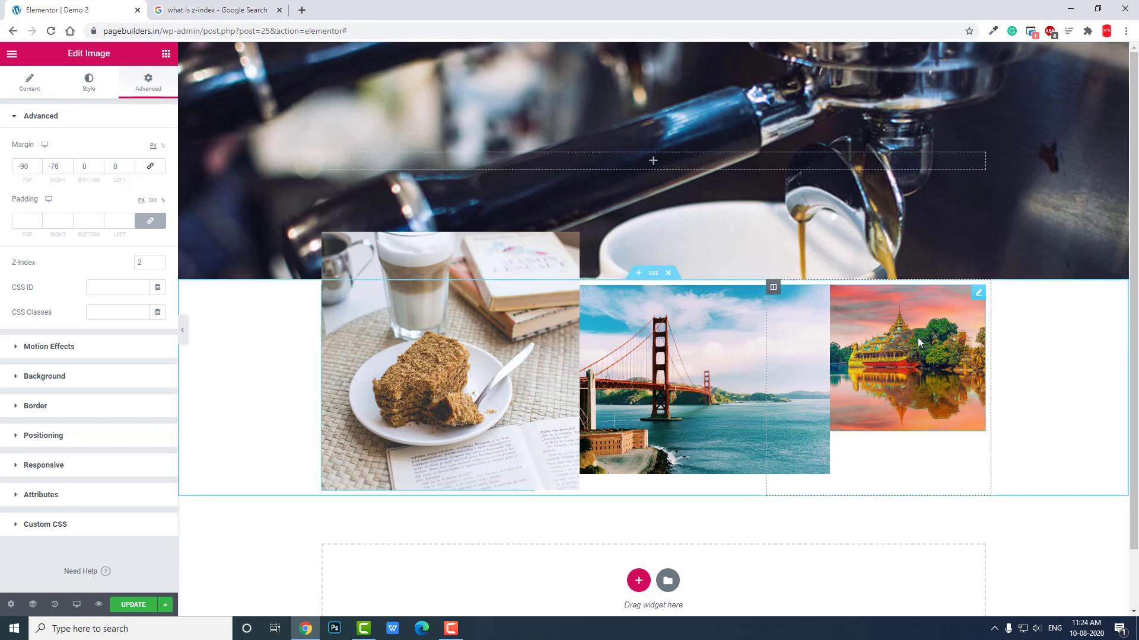
- Select the temple photo, then the Golden Gate bridge photo to view its Advanced settings
click(348, 344)
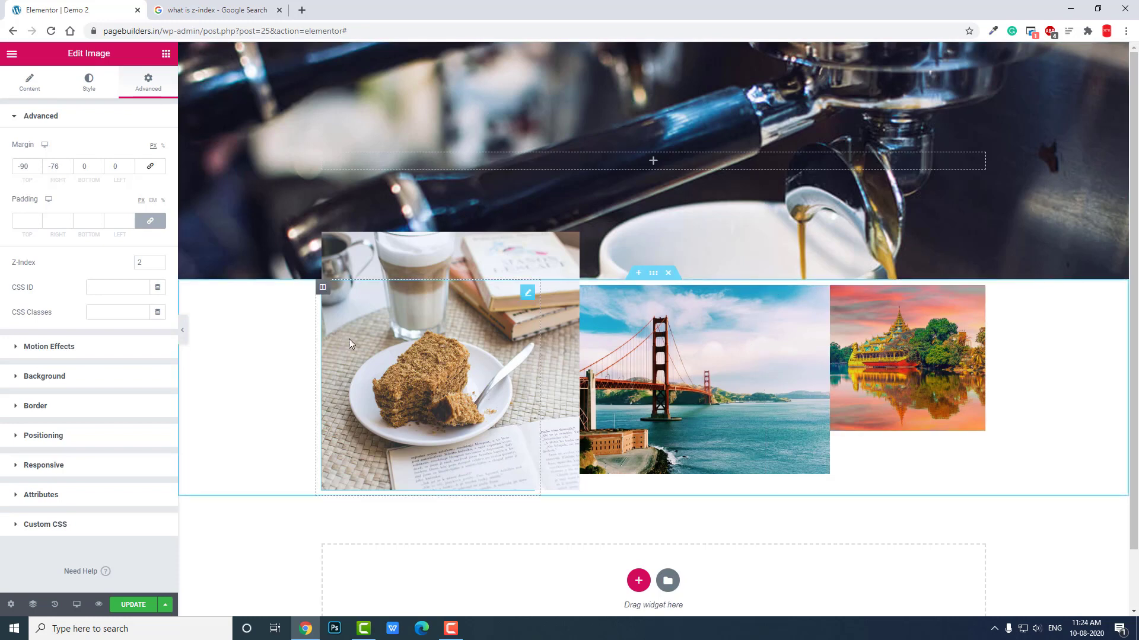
mouse_move(457, 377)
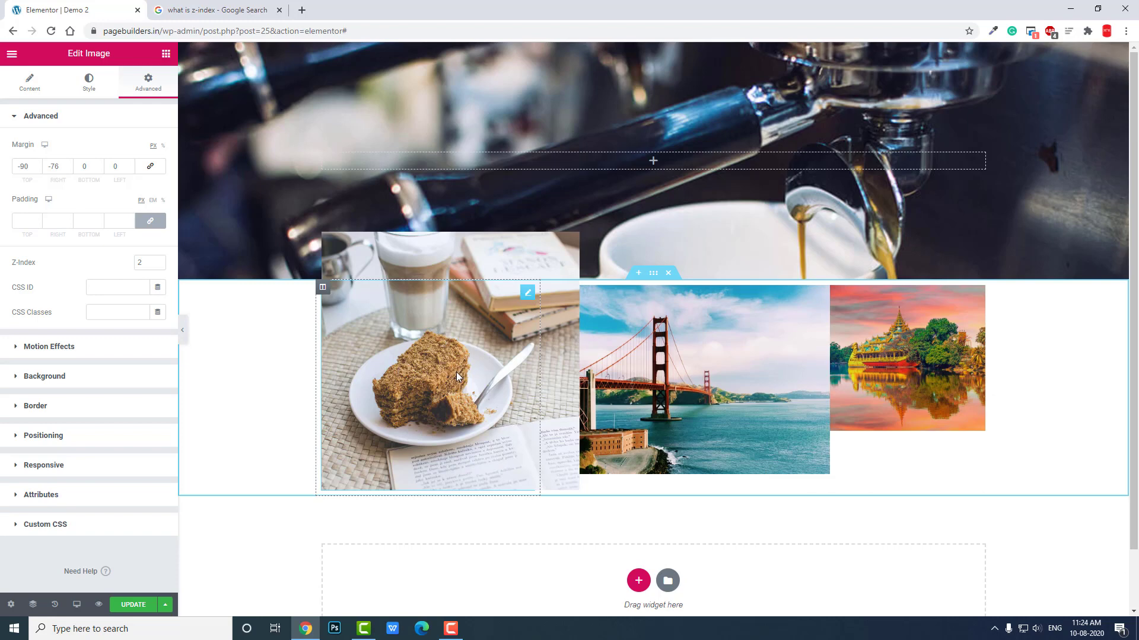
click(657, 375)
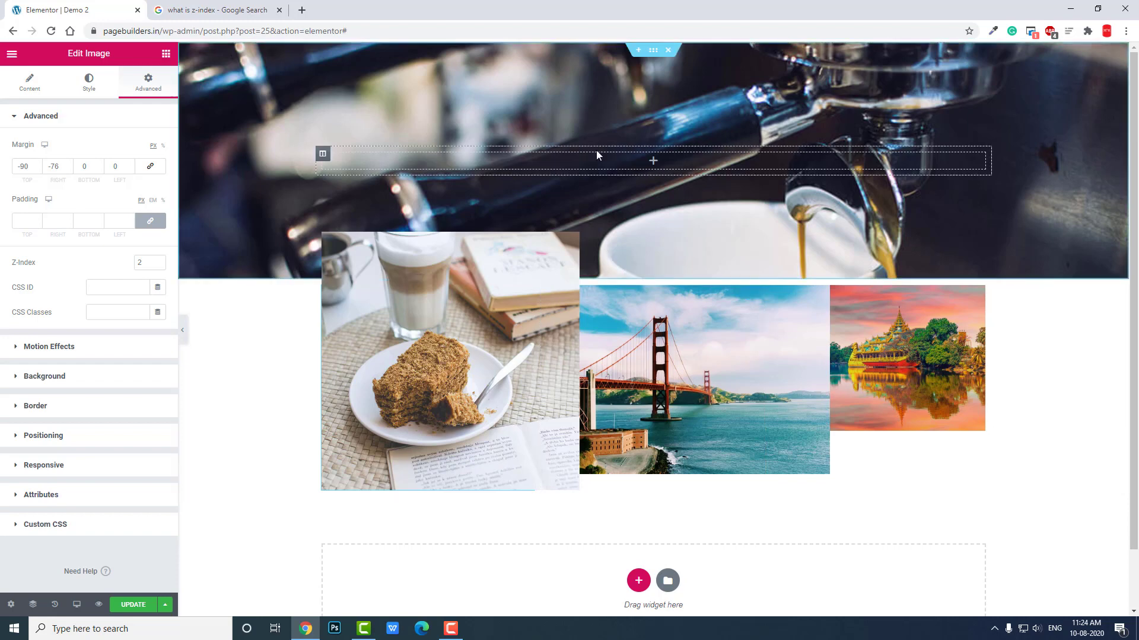
click(665, 319)
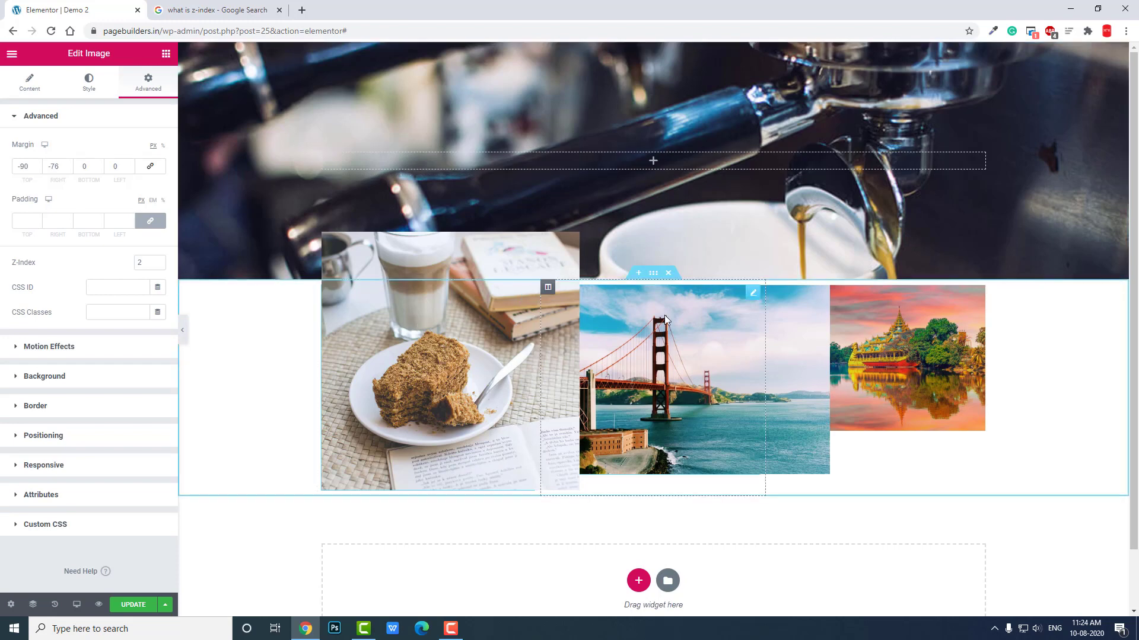
mouse_move(663, 320)
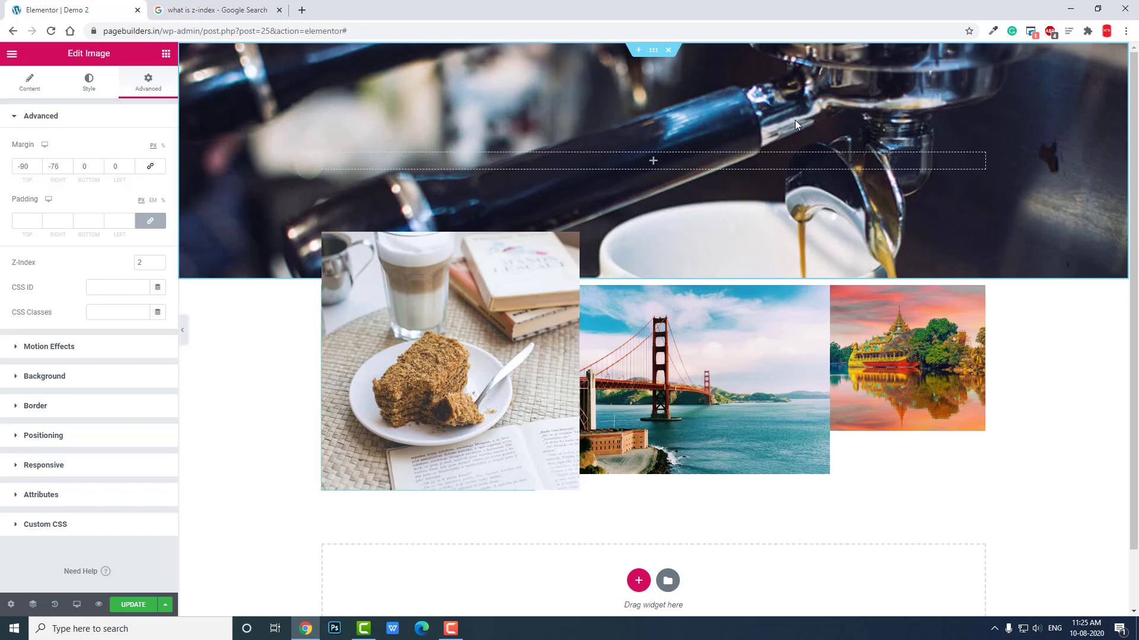
click(907, 357)
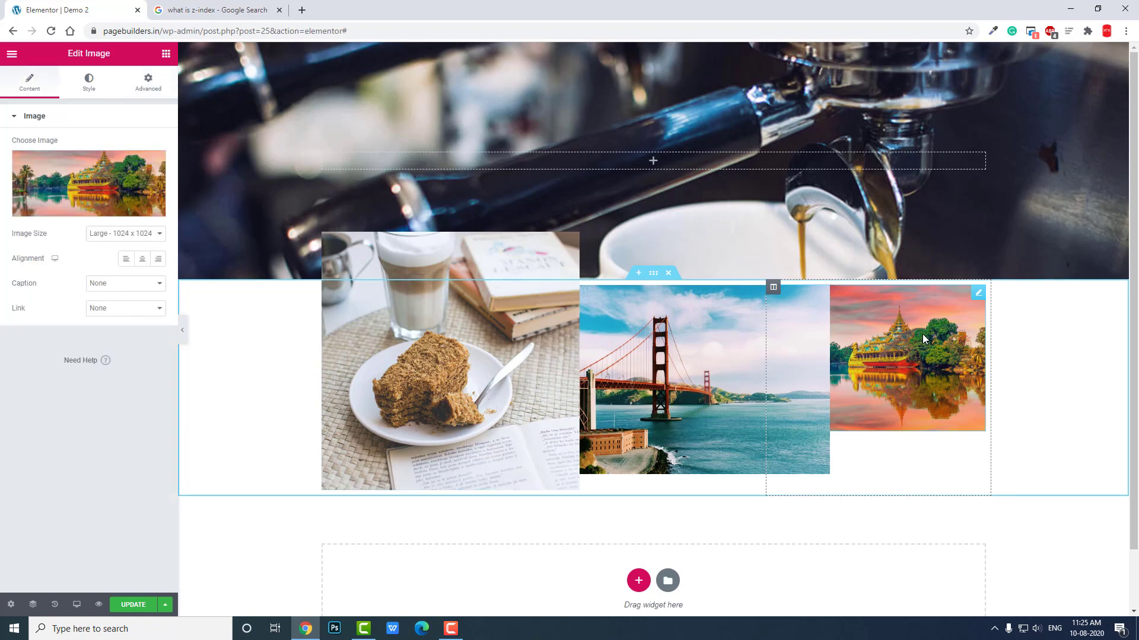
click(148, 80)
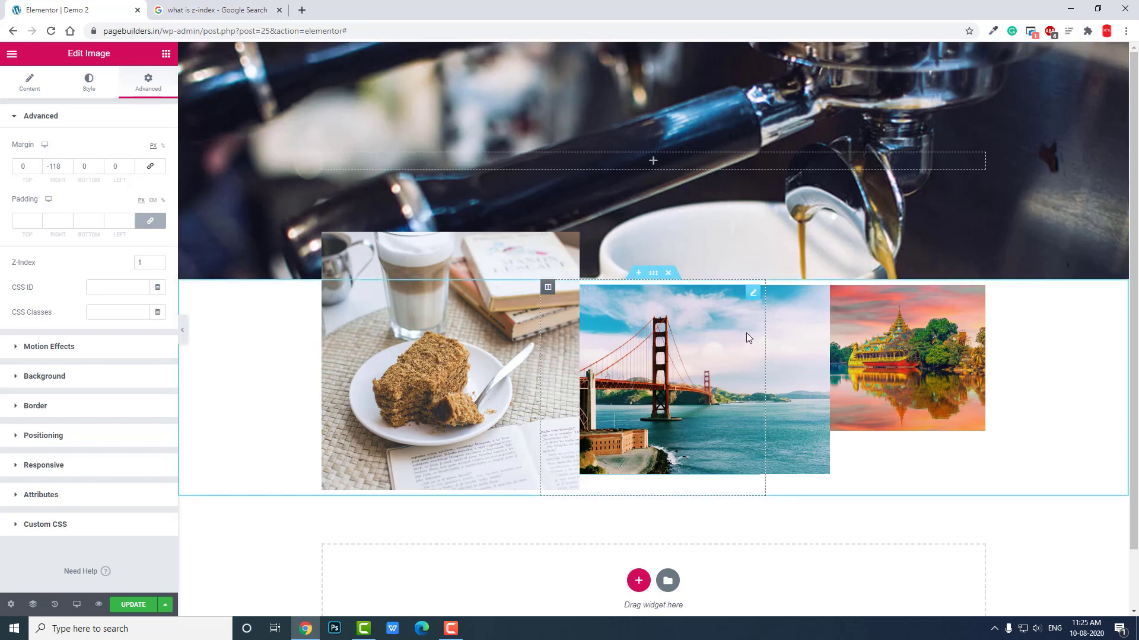
mouse_move(728, 345)
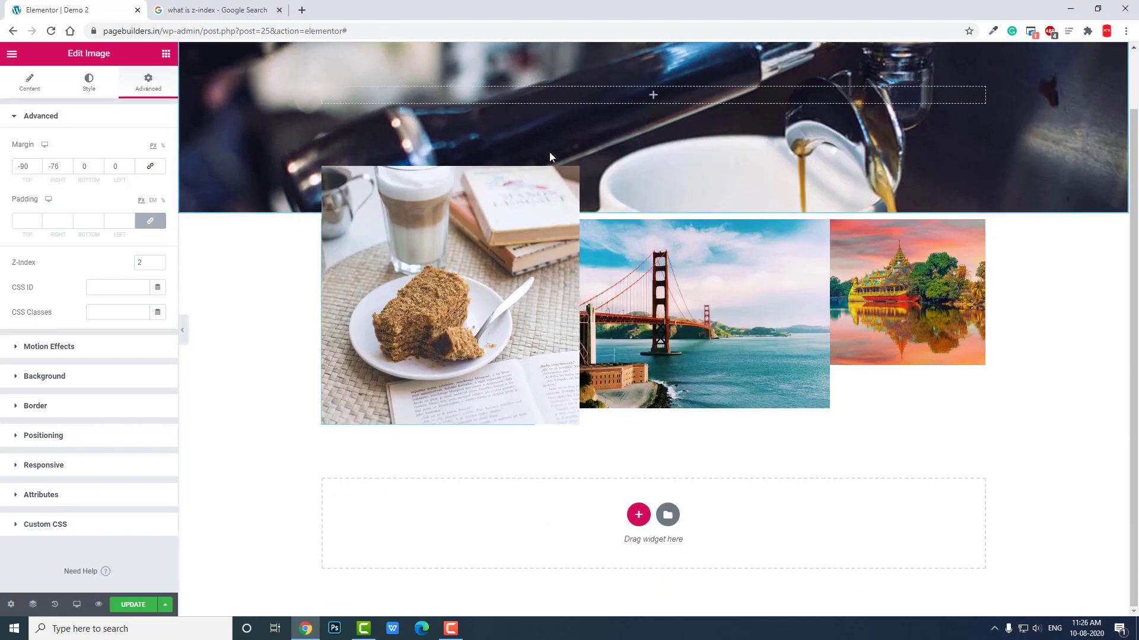
mouse_move(724, 61)
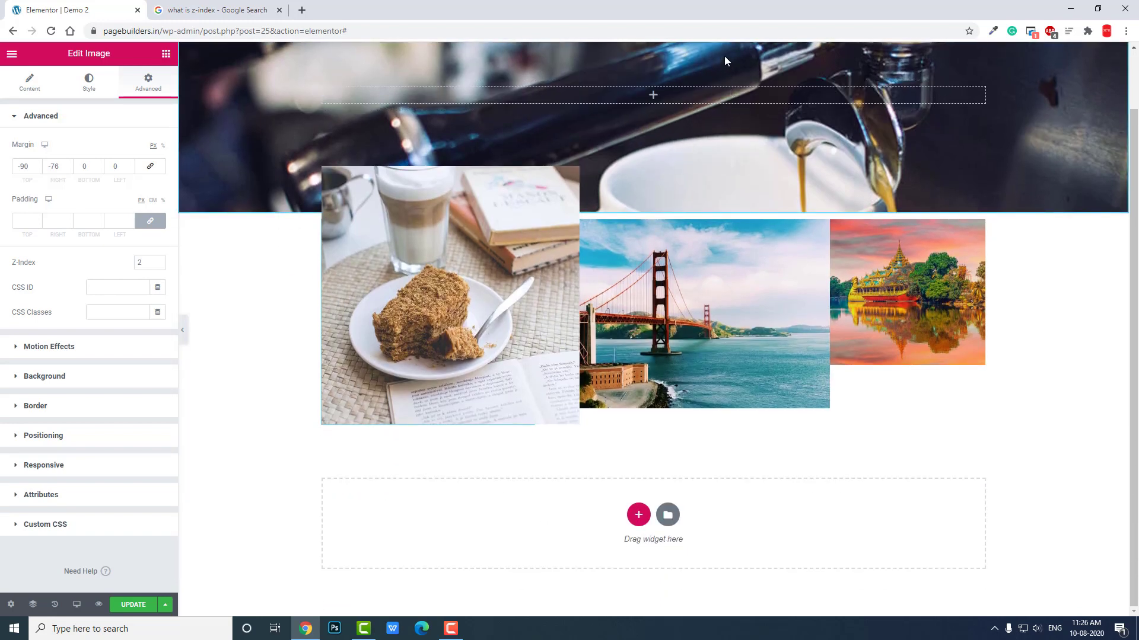